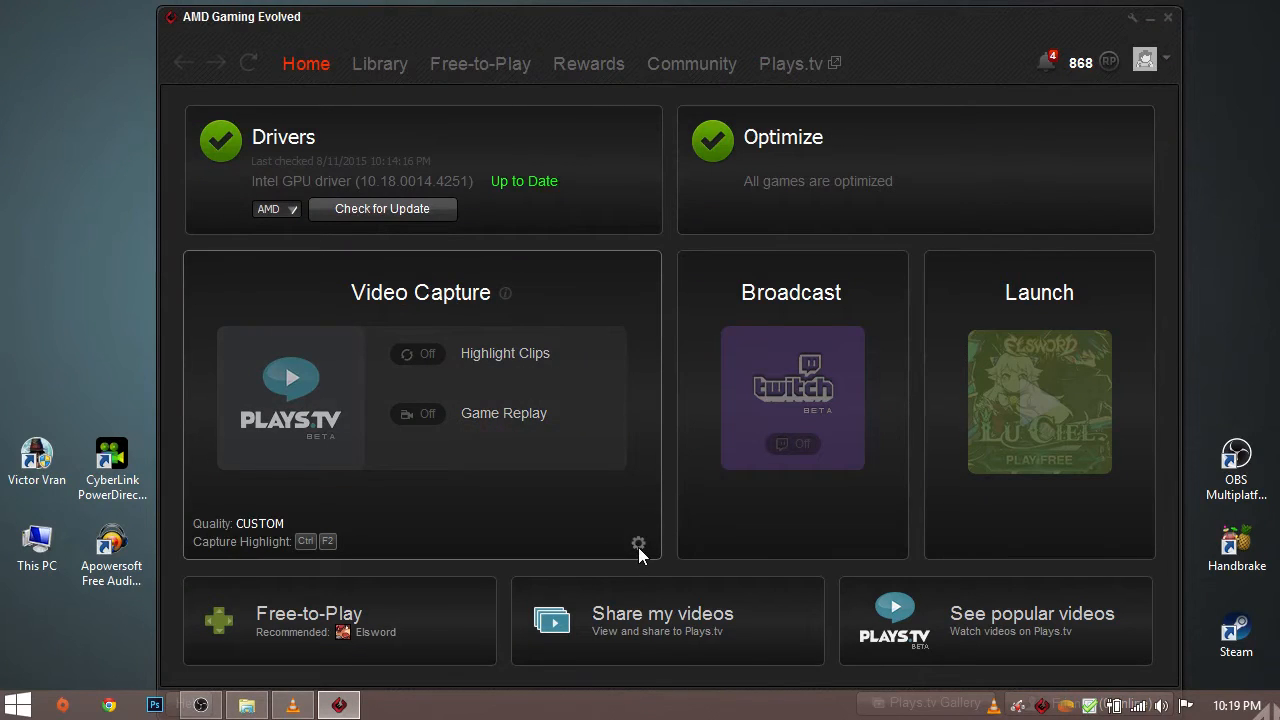
- Open the Plays.tv Preferences from the Video Capture panel's settings gear
left_click(638, 544)
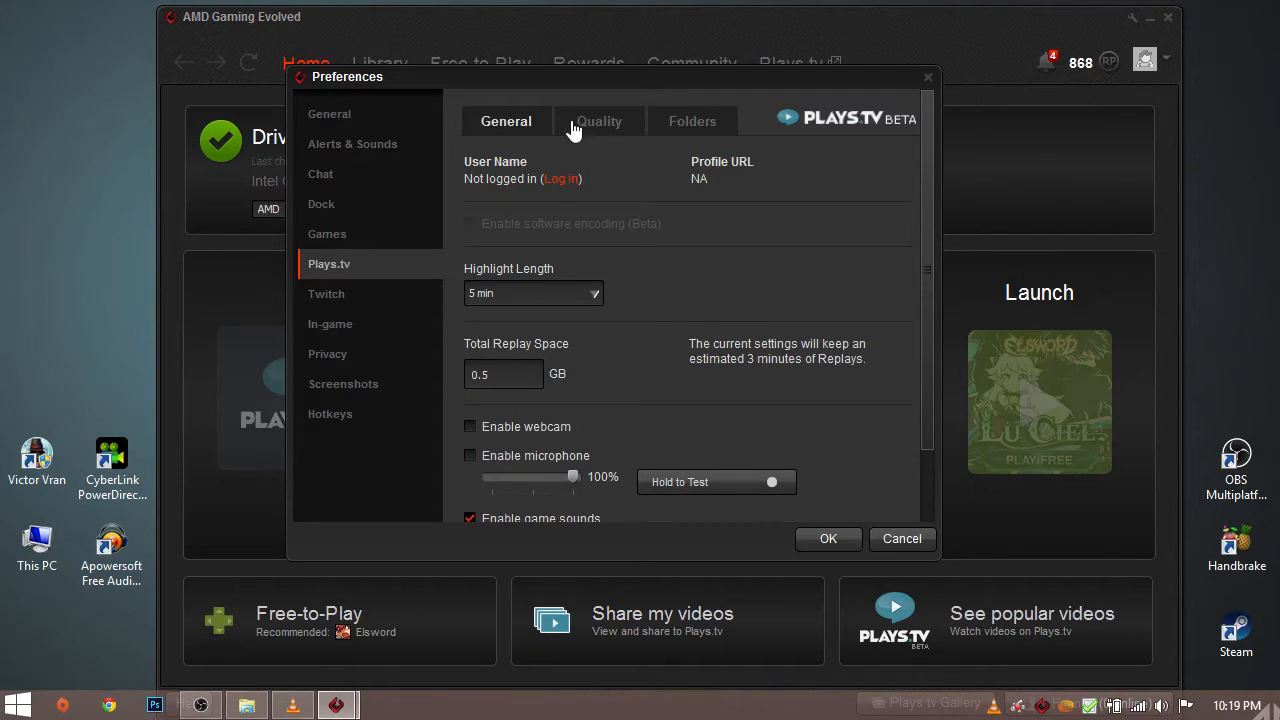
- On the Quality page, preview the High preset, then keep Custom at 20 Mb/s, 30 fps, 720p
left_click(600, 122)
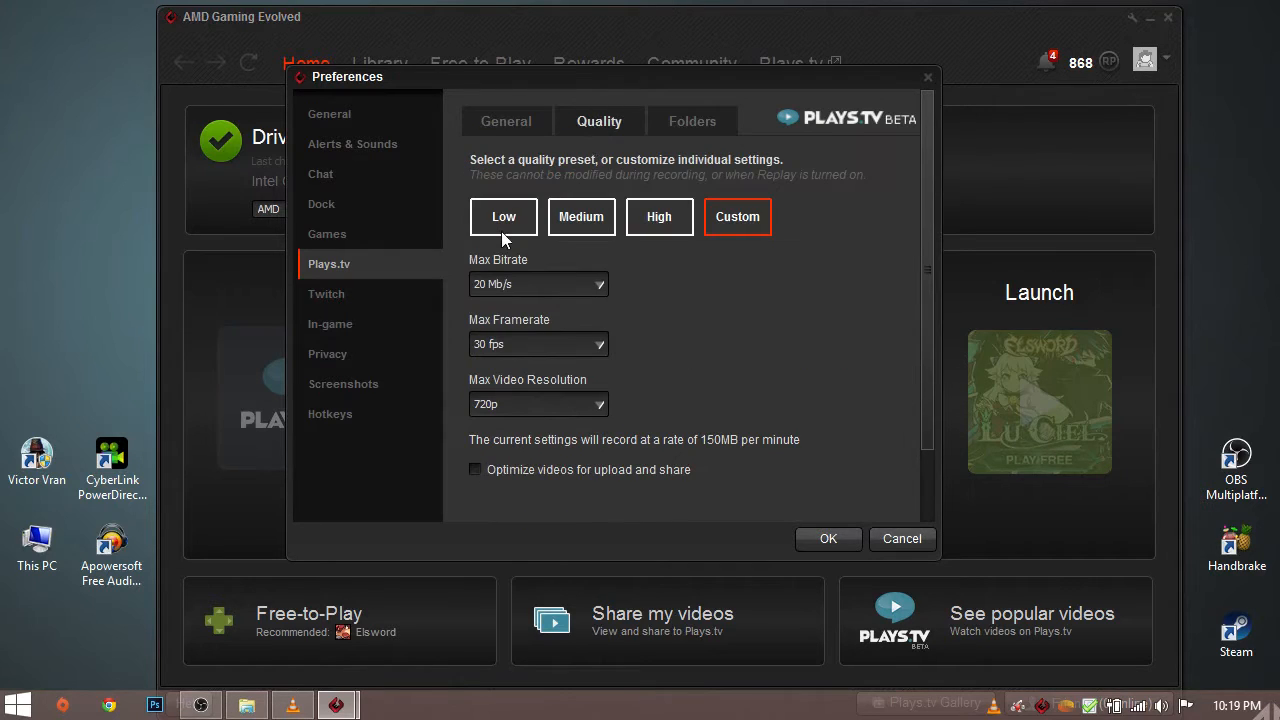
left_click(660, 216)
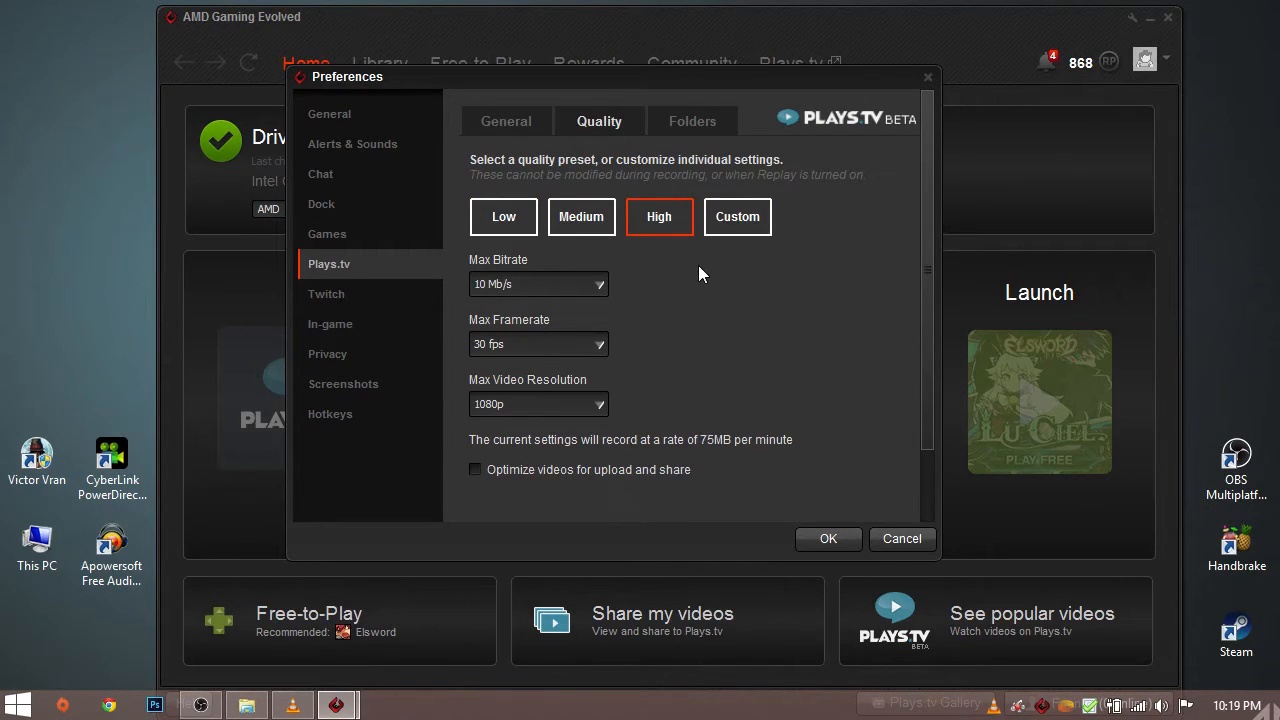
left_click(736, 216)
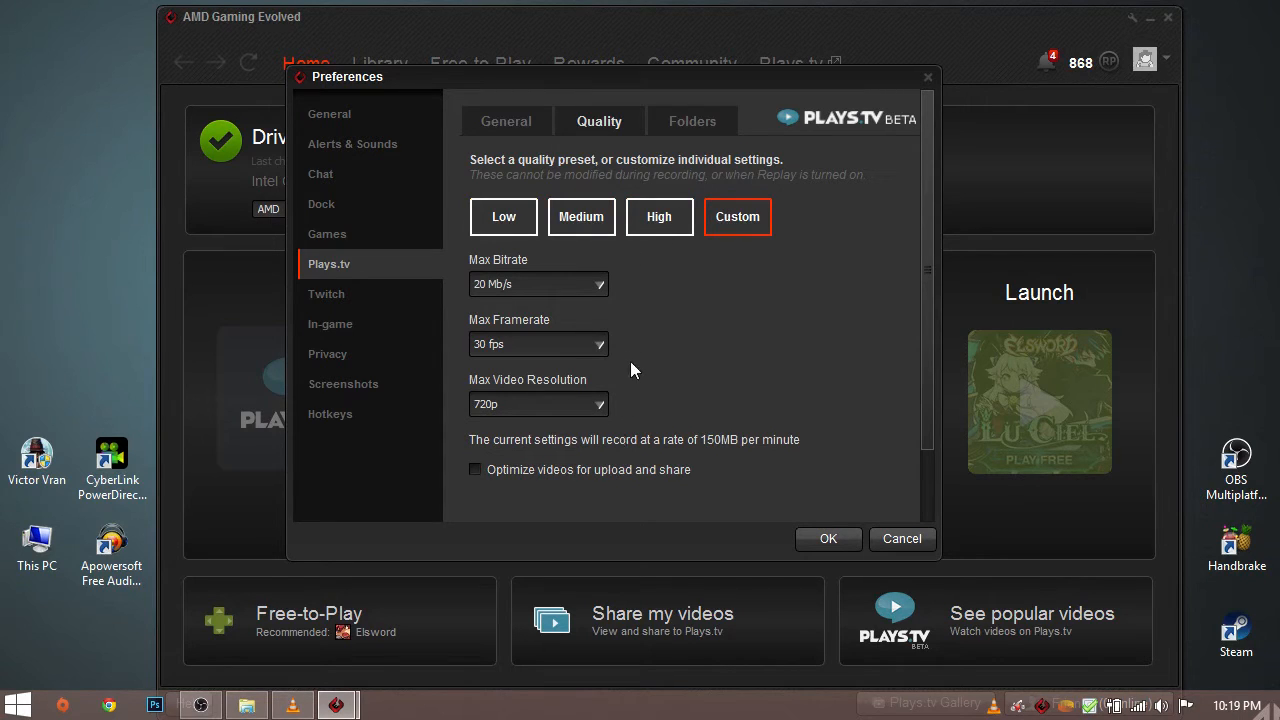
mouse_move(680, 336)
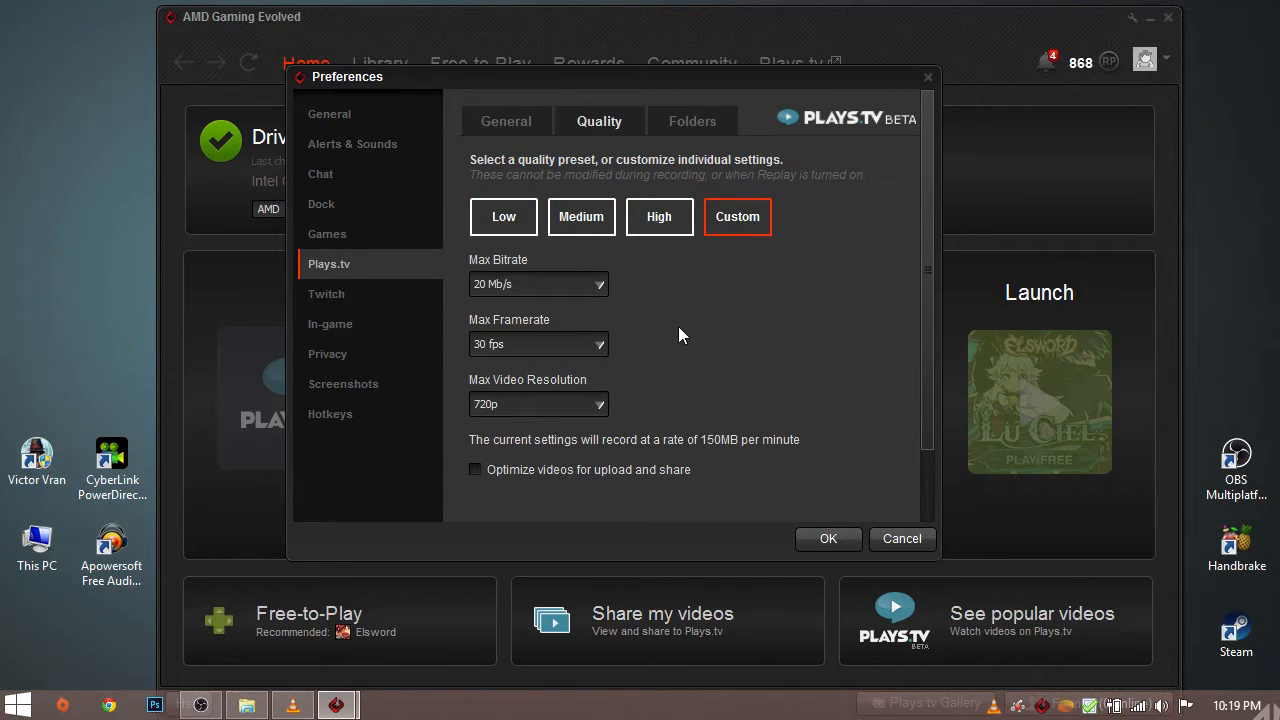
mouse_move(540, 390)
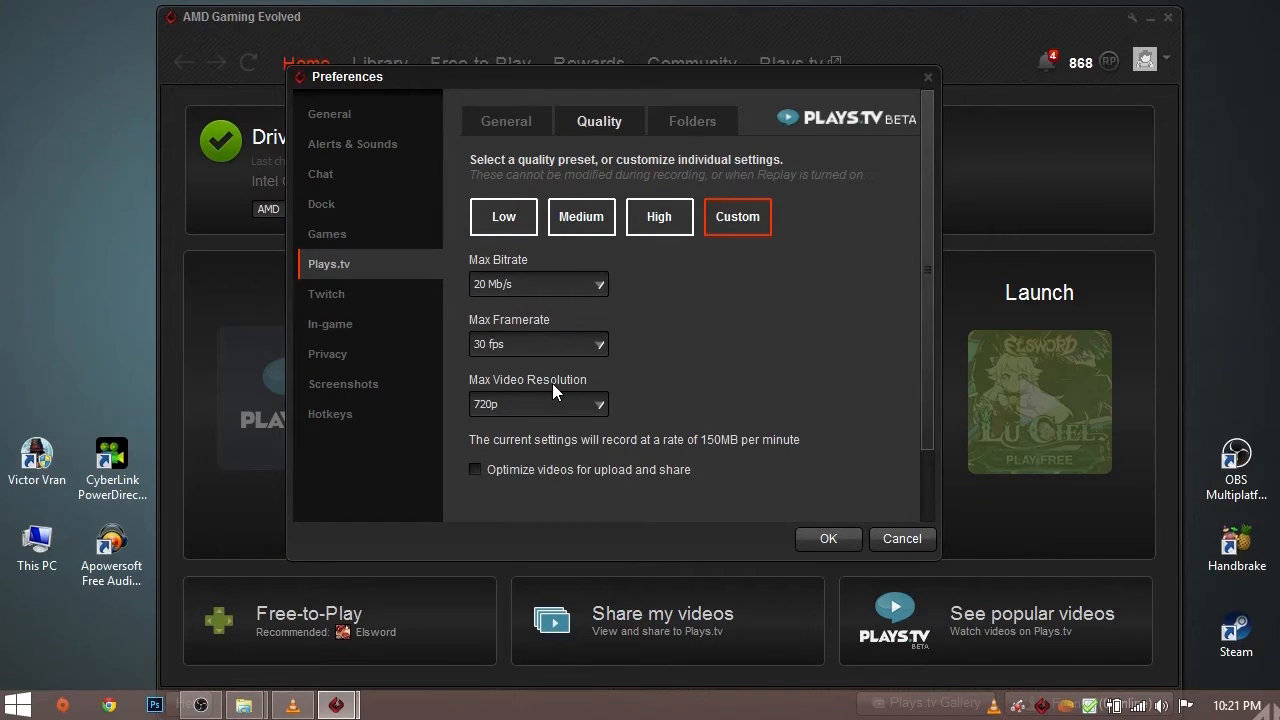
left_click(600, 404)
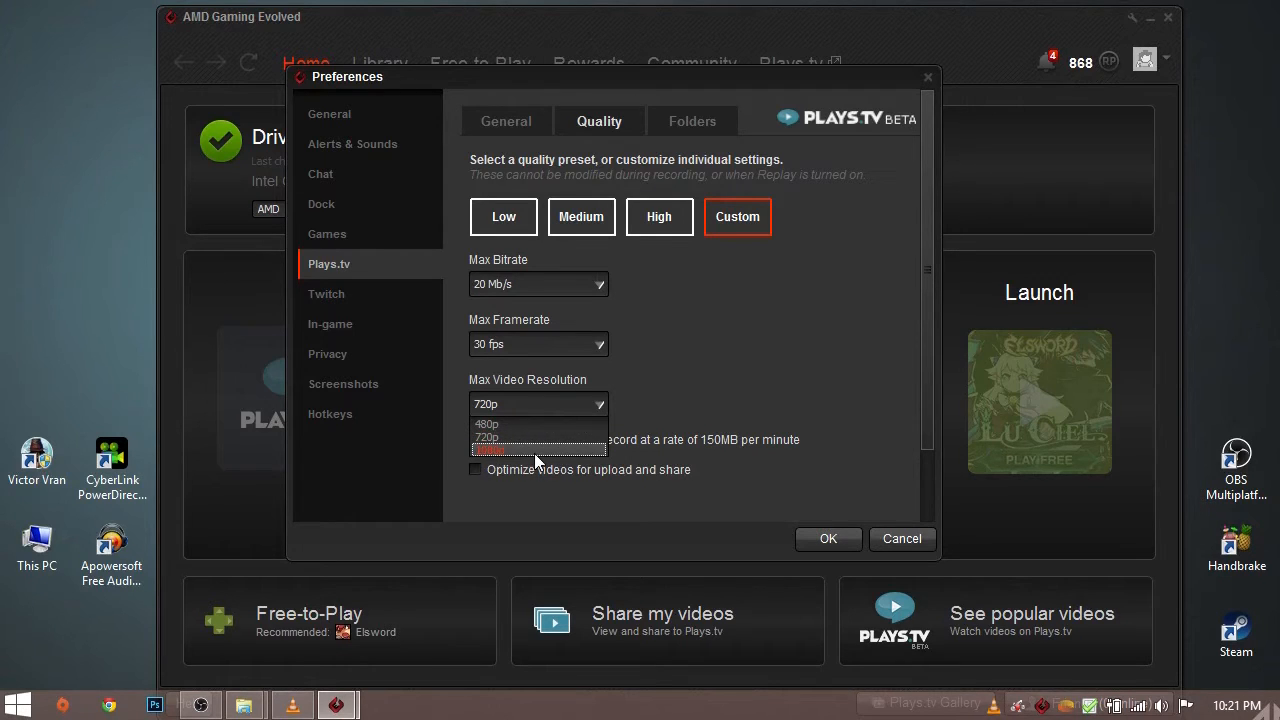
left_click(538, 450)
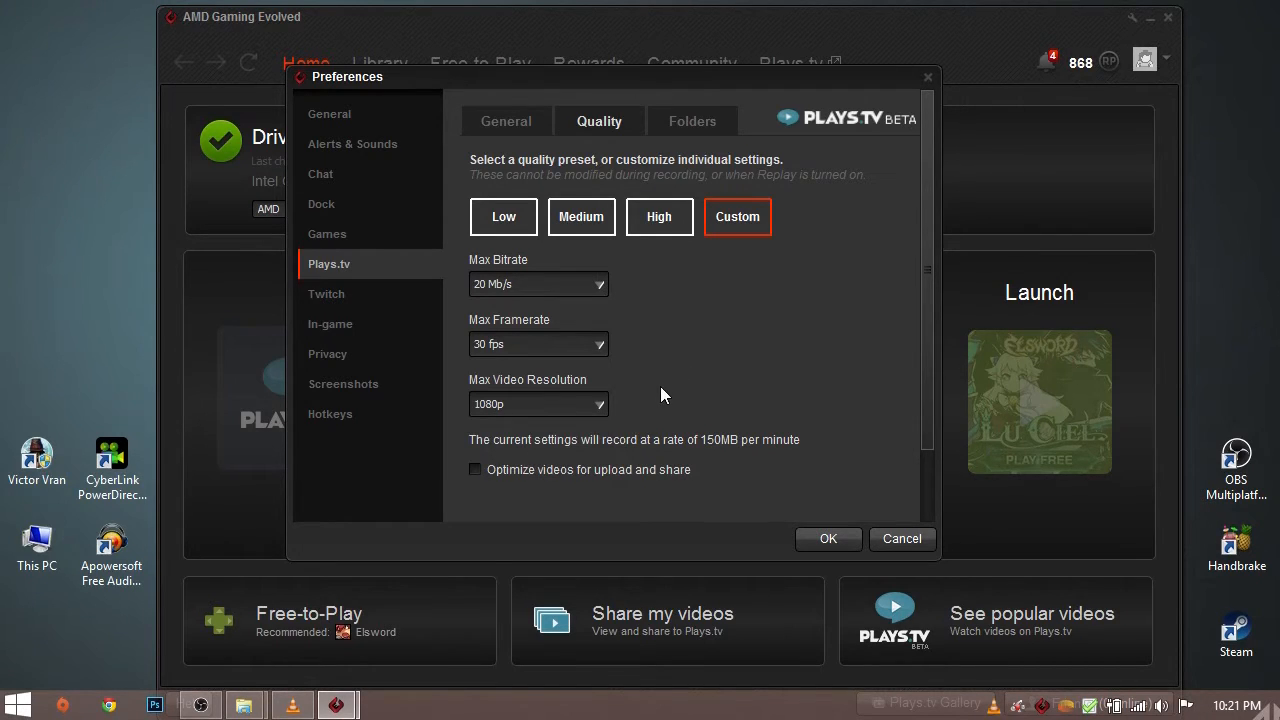
left_click(600, 404)
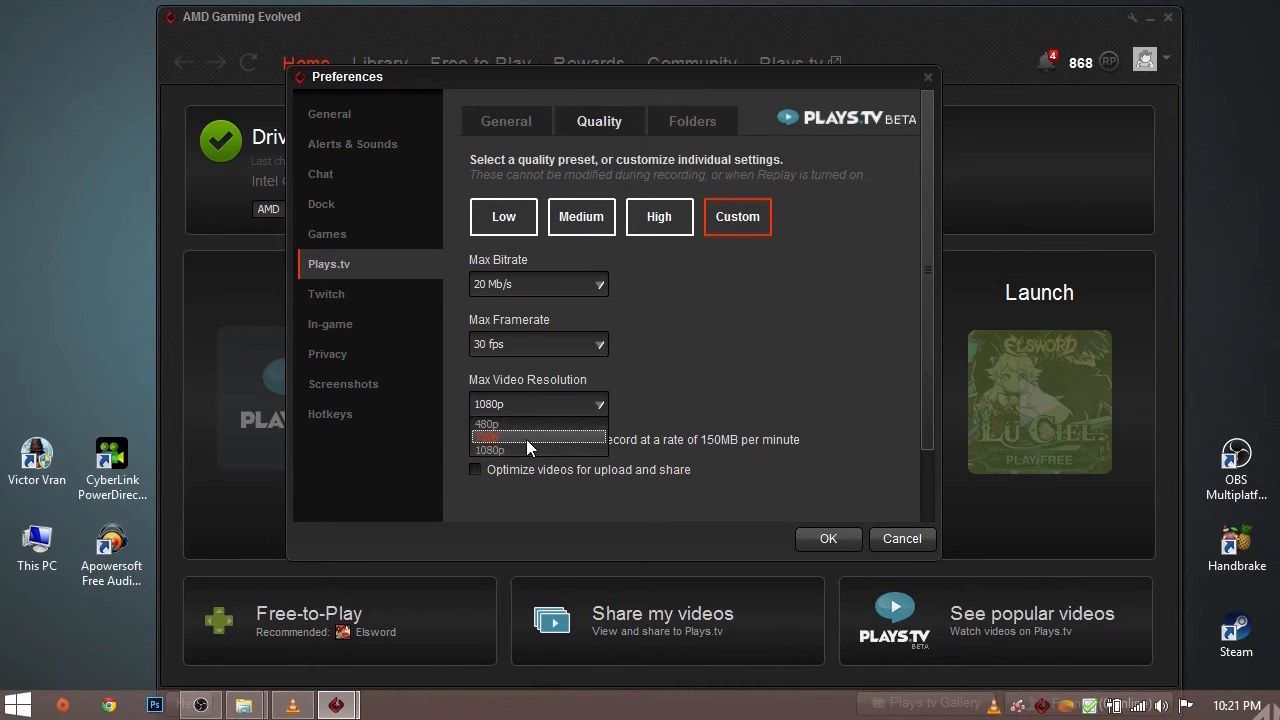
left_click(512, 440)
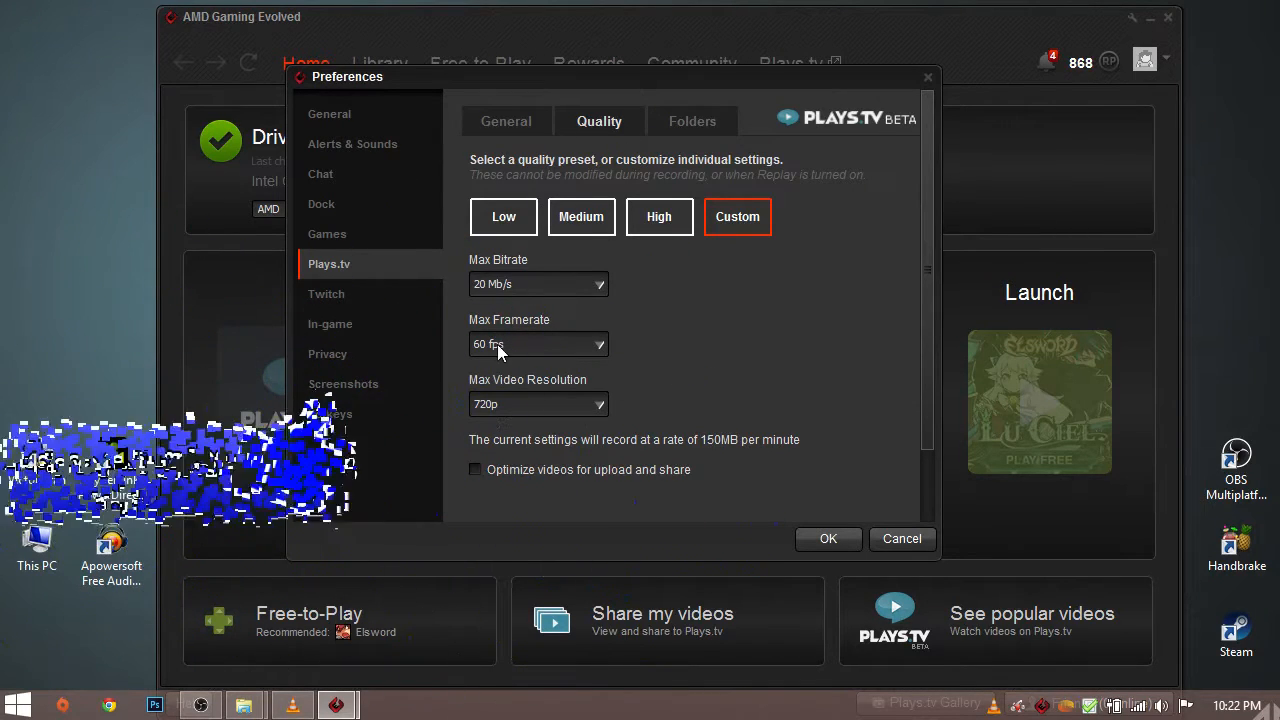
left_click(540, 344)
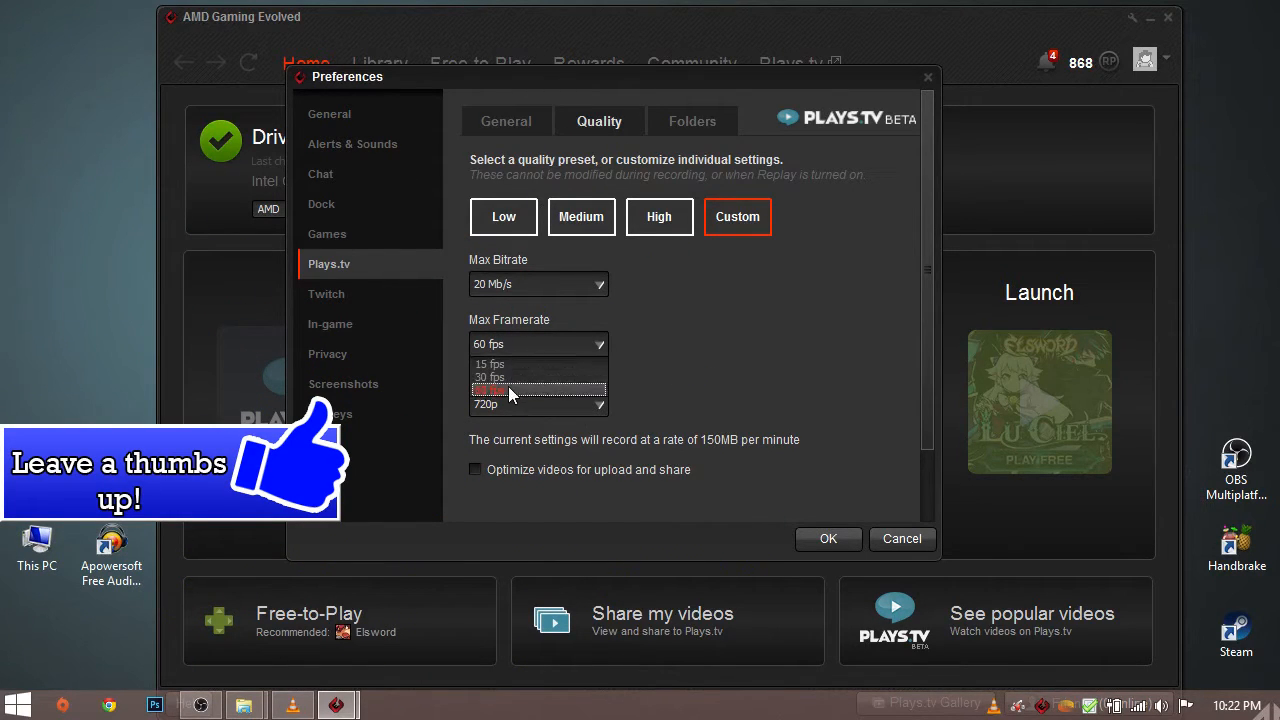
left_click(538, 390)
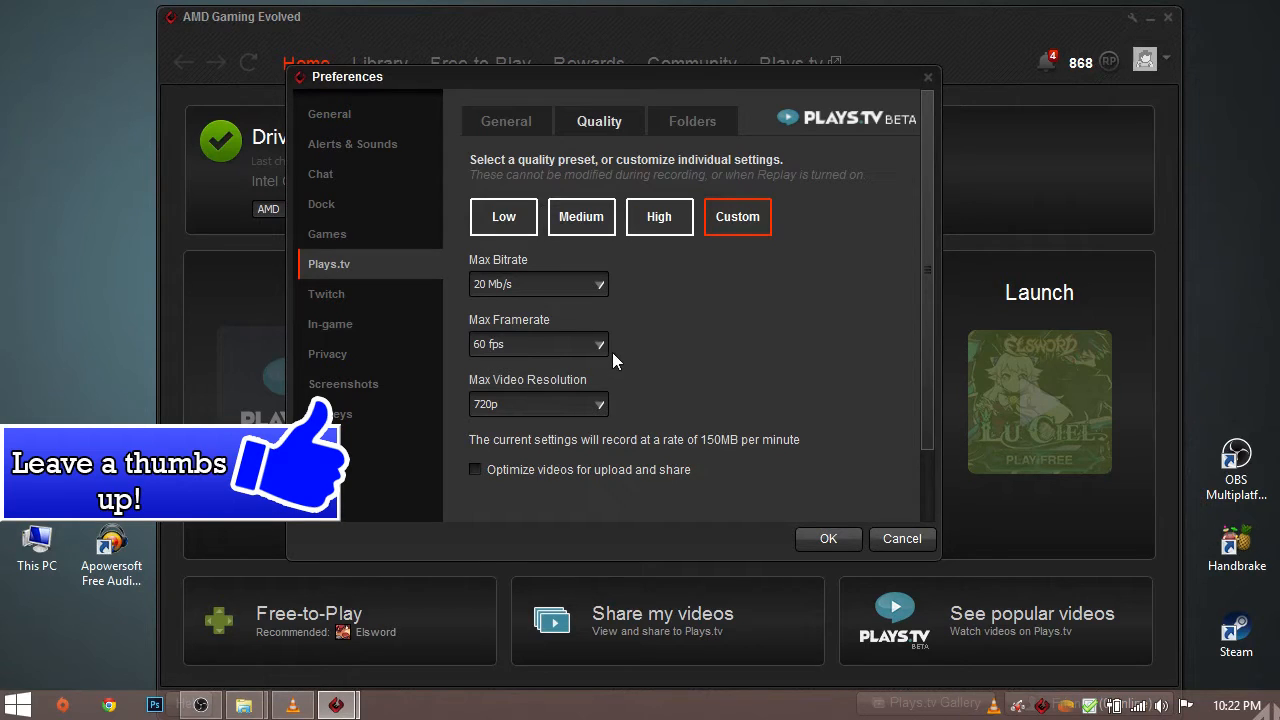
left_click(538, 344)
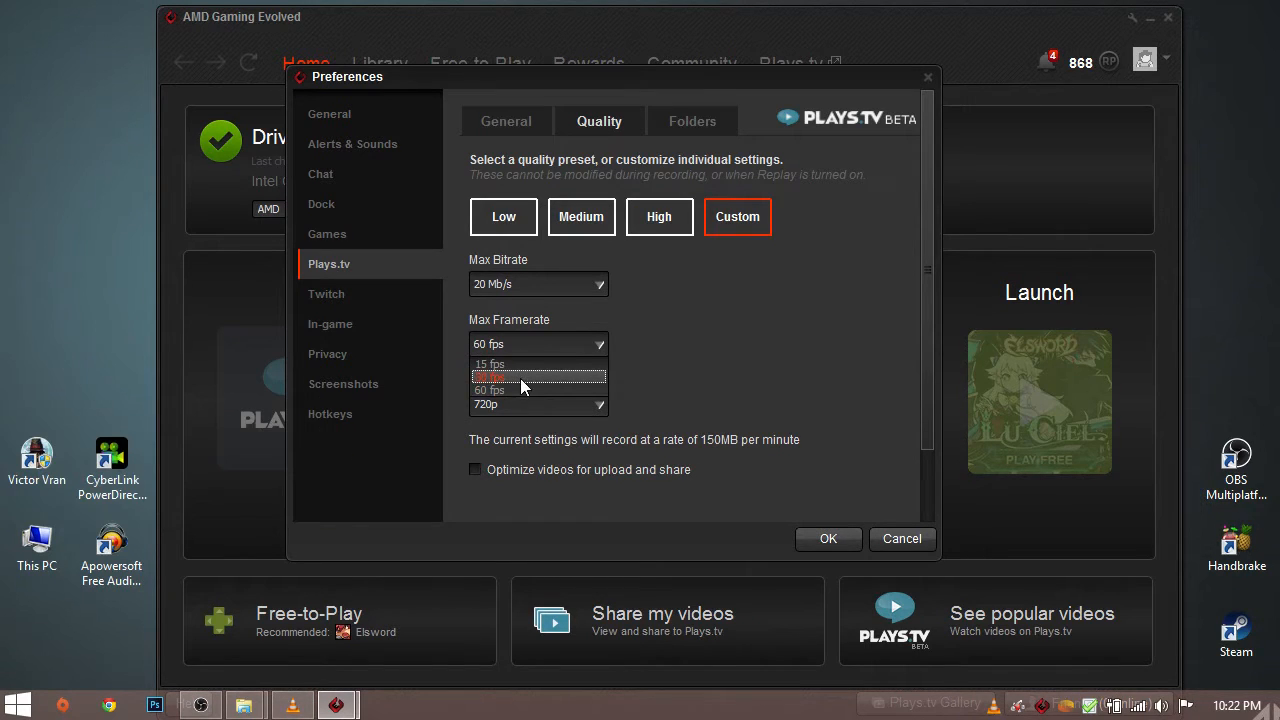
left_click(488, 390)
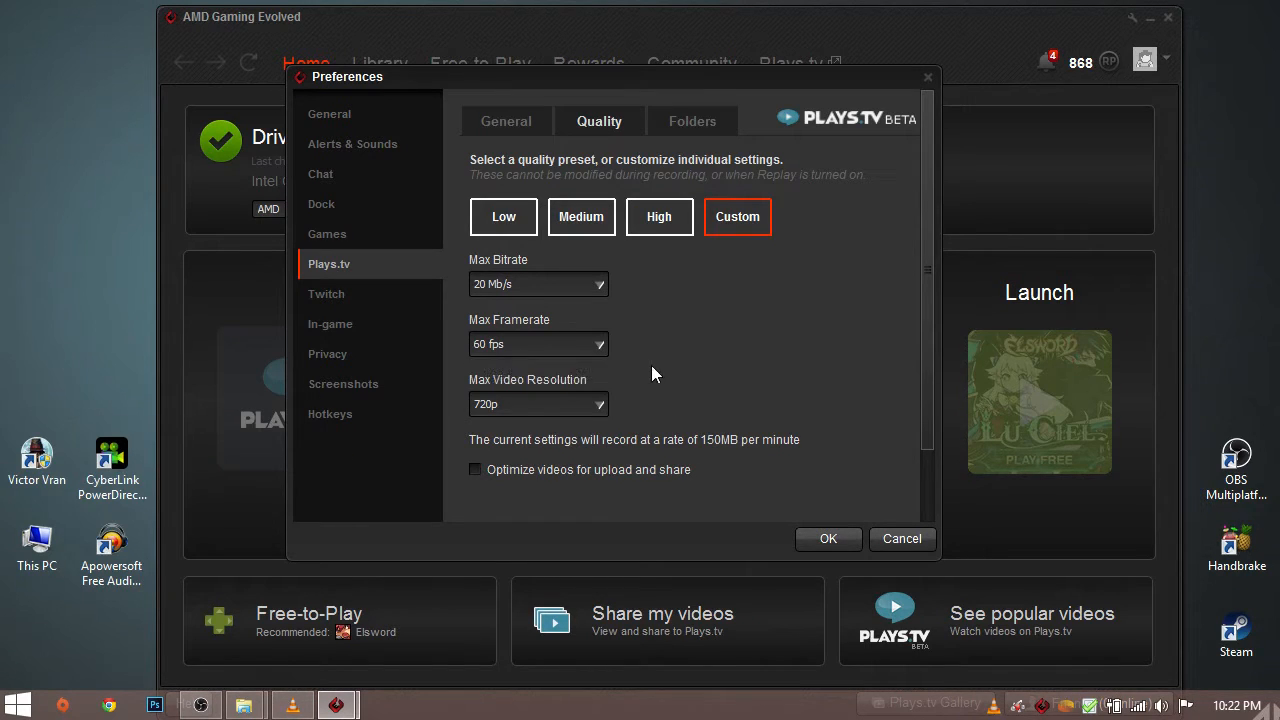
mouse_move(644, 362)
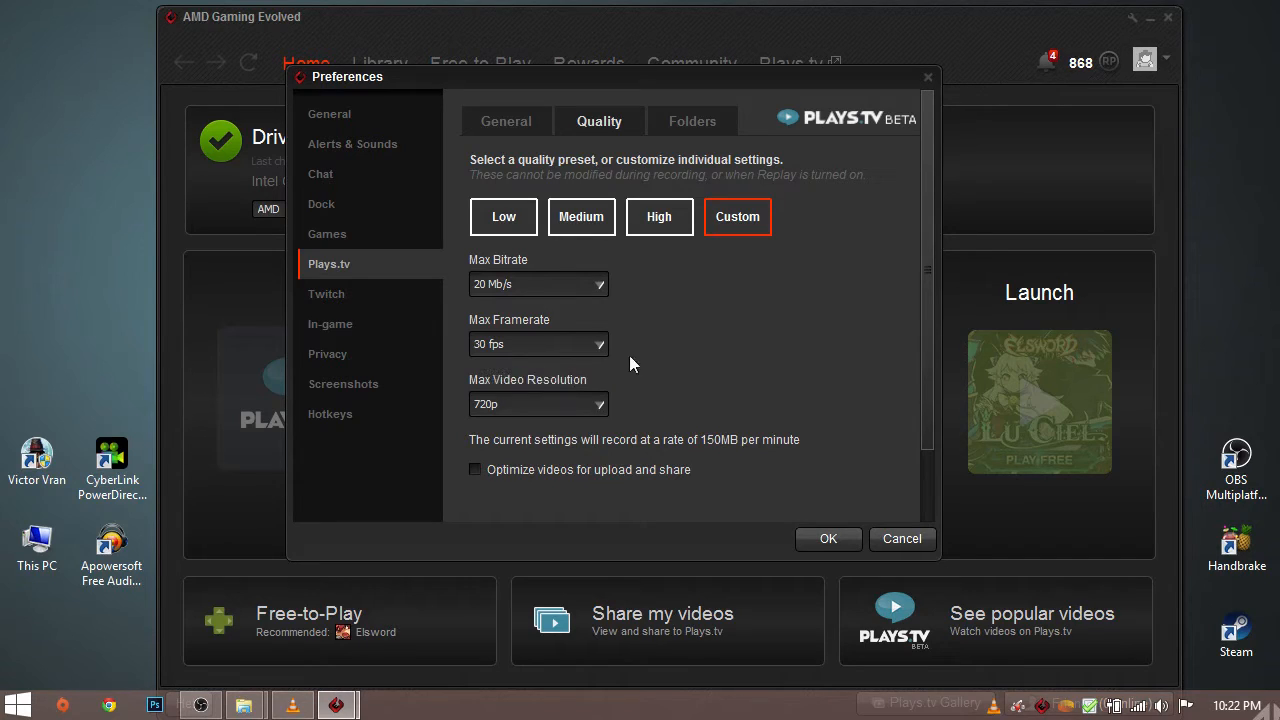
mouse_move(700, 354)
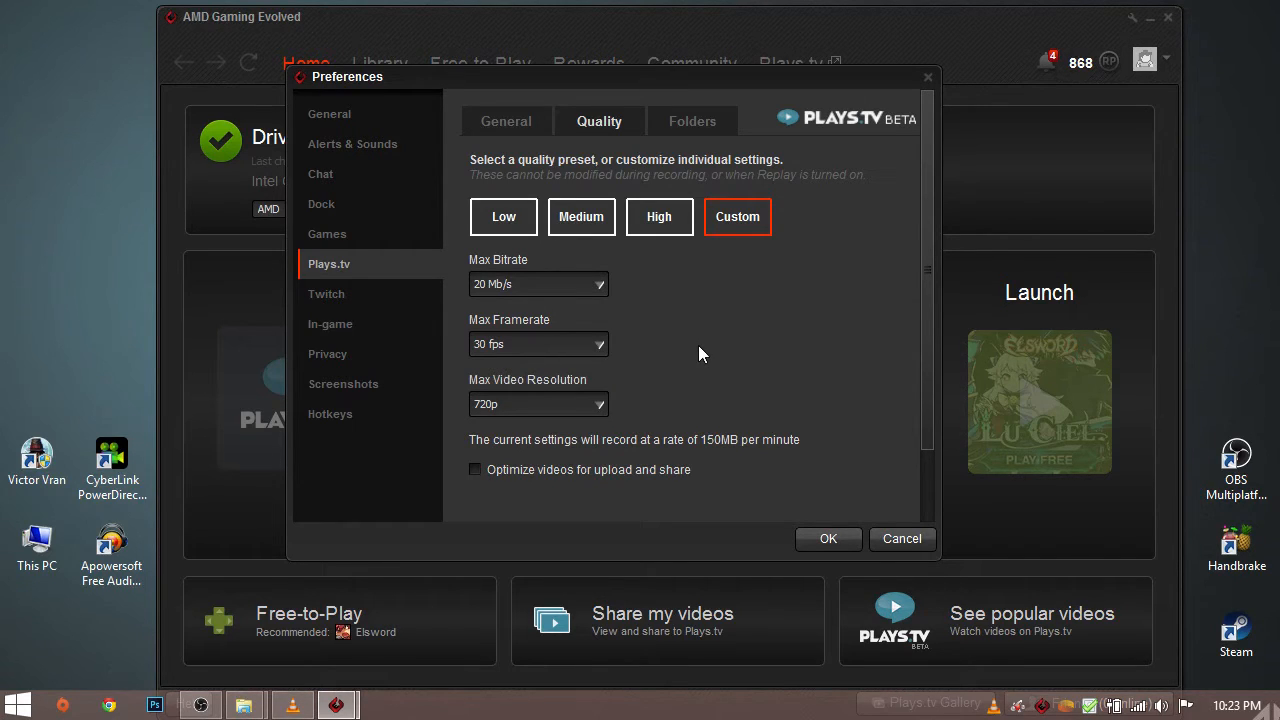
mouse_move(676, 348)
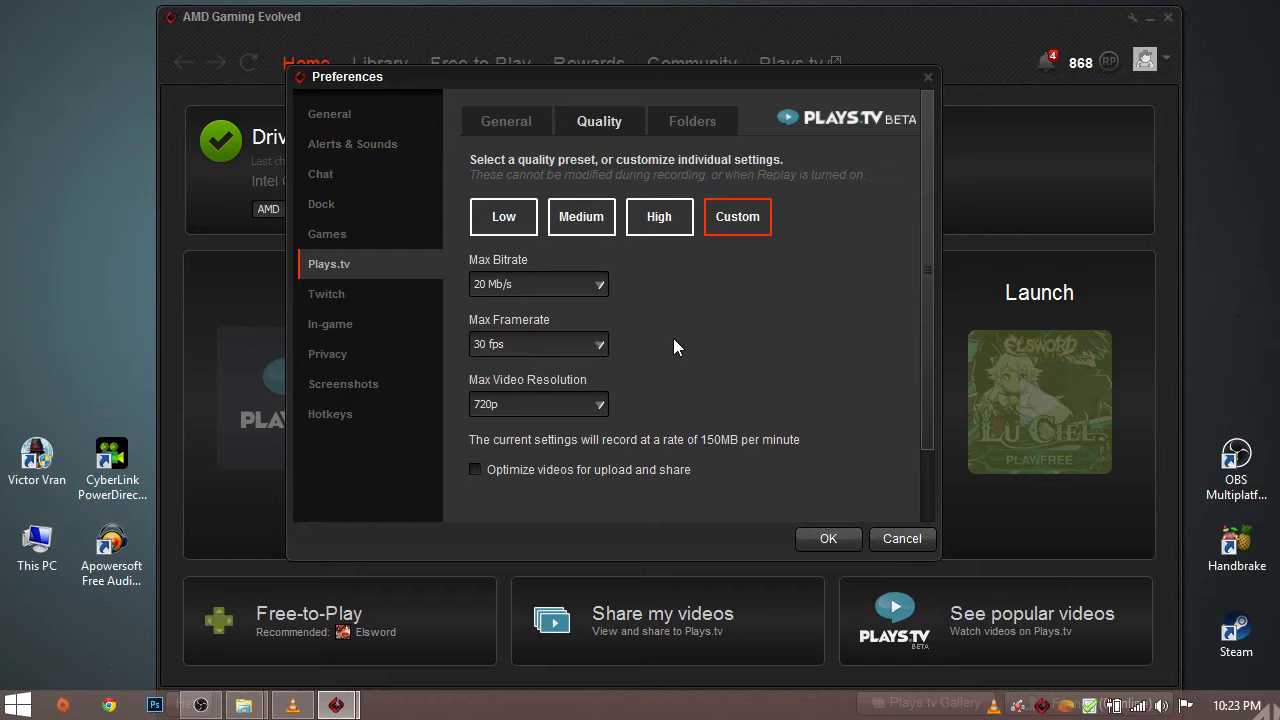
mouse_move(476, 248)
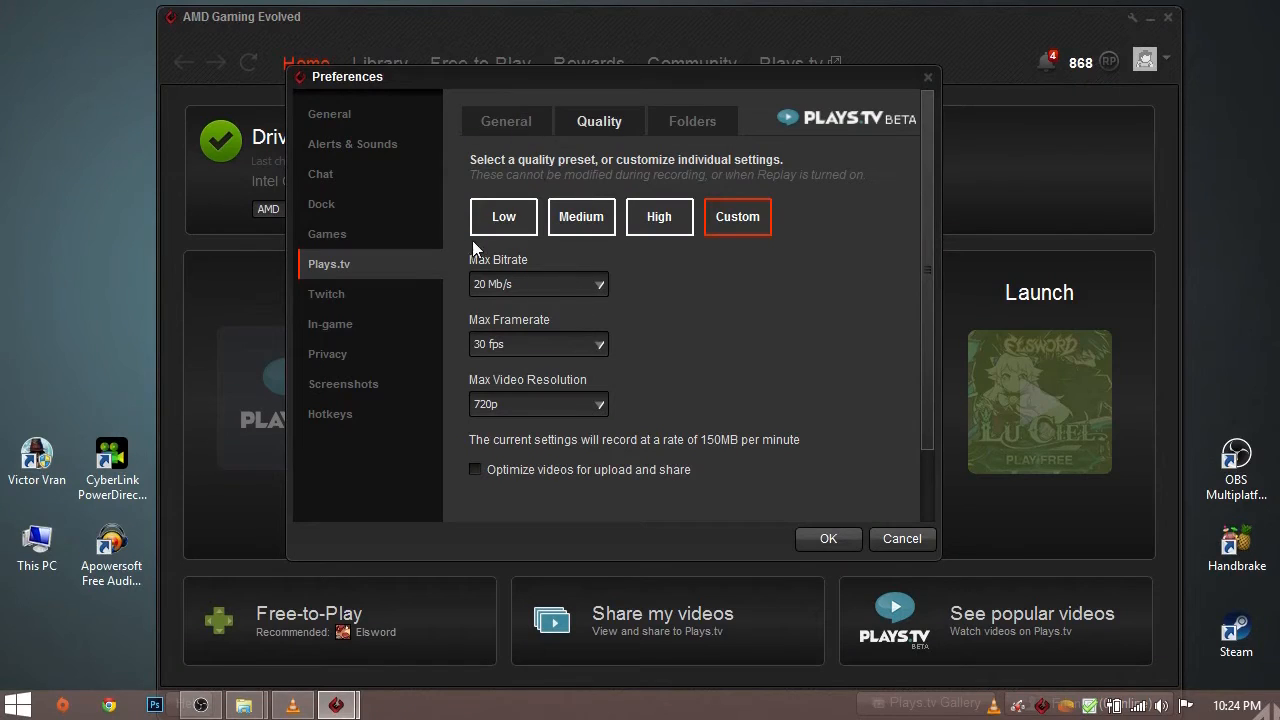
mouse_move(558, 292)
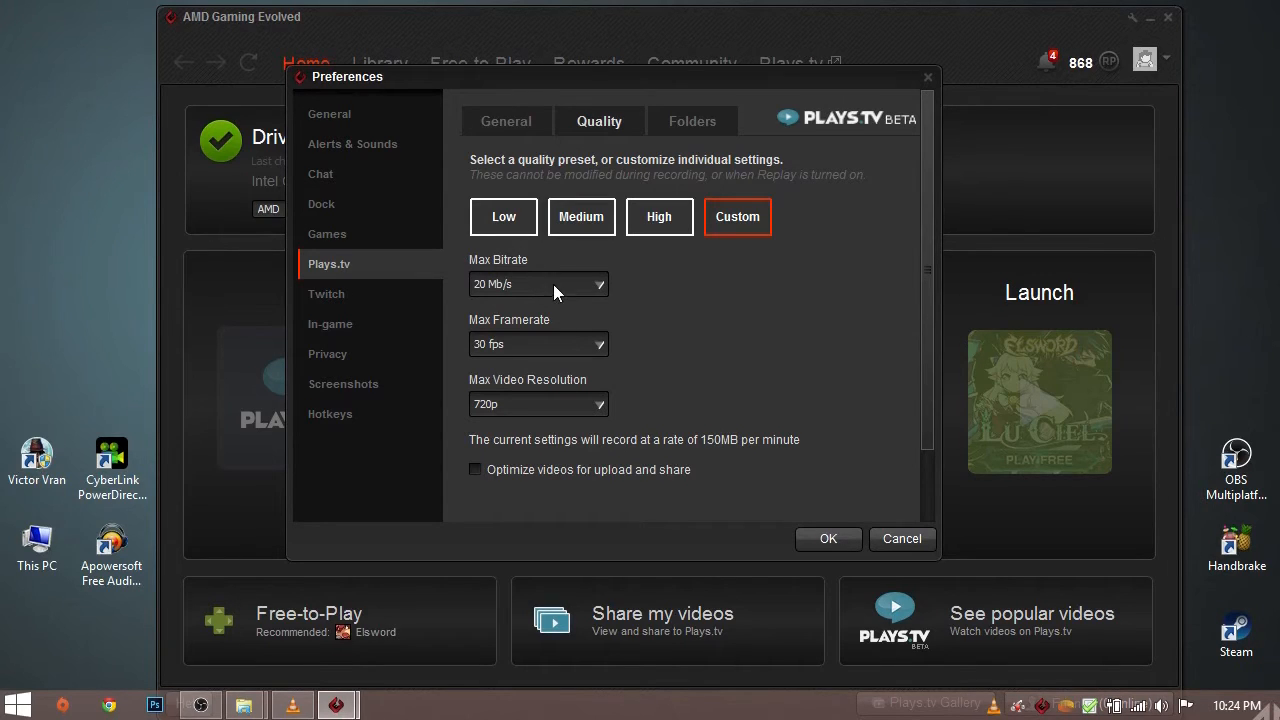
left_click(600, 284)
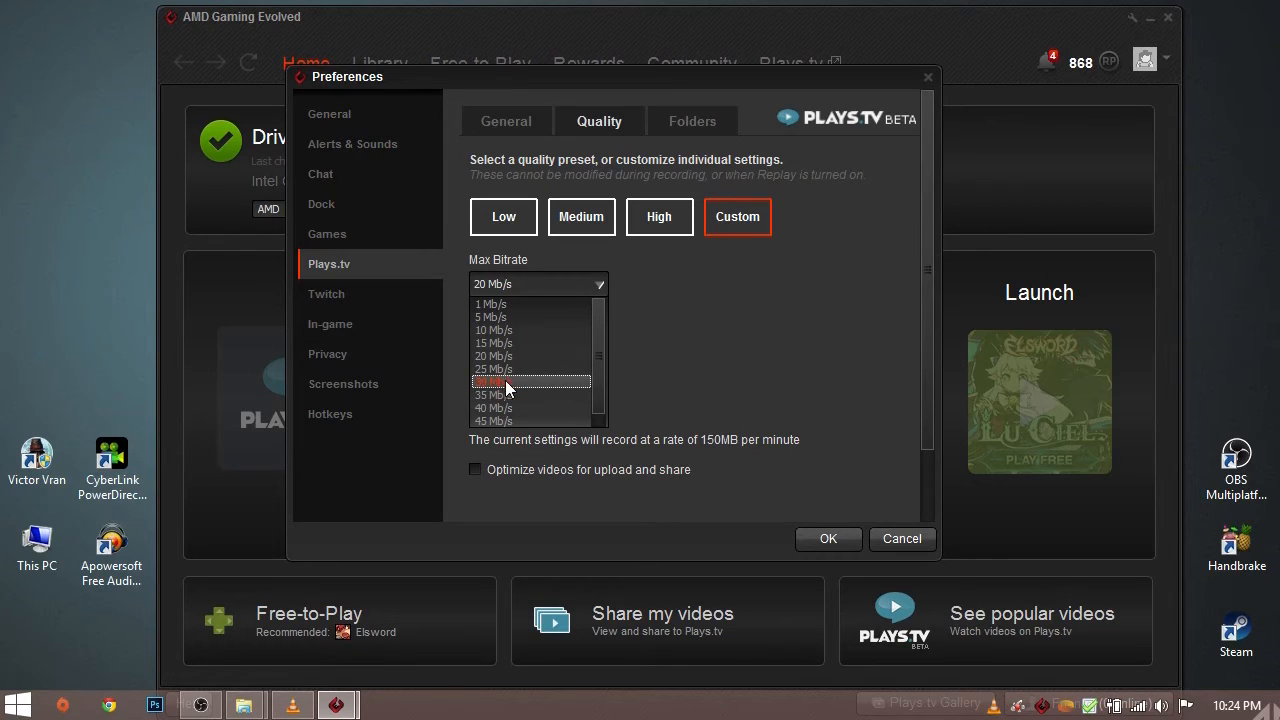
mouse_move(528, 388)
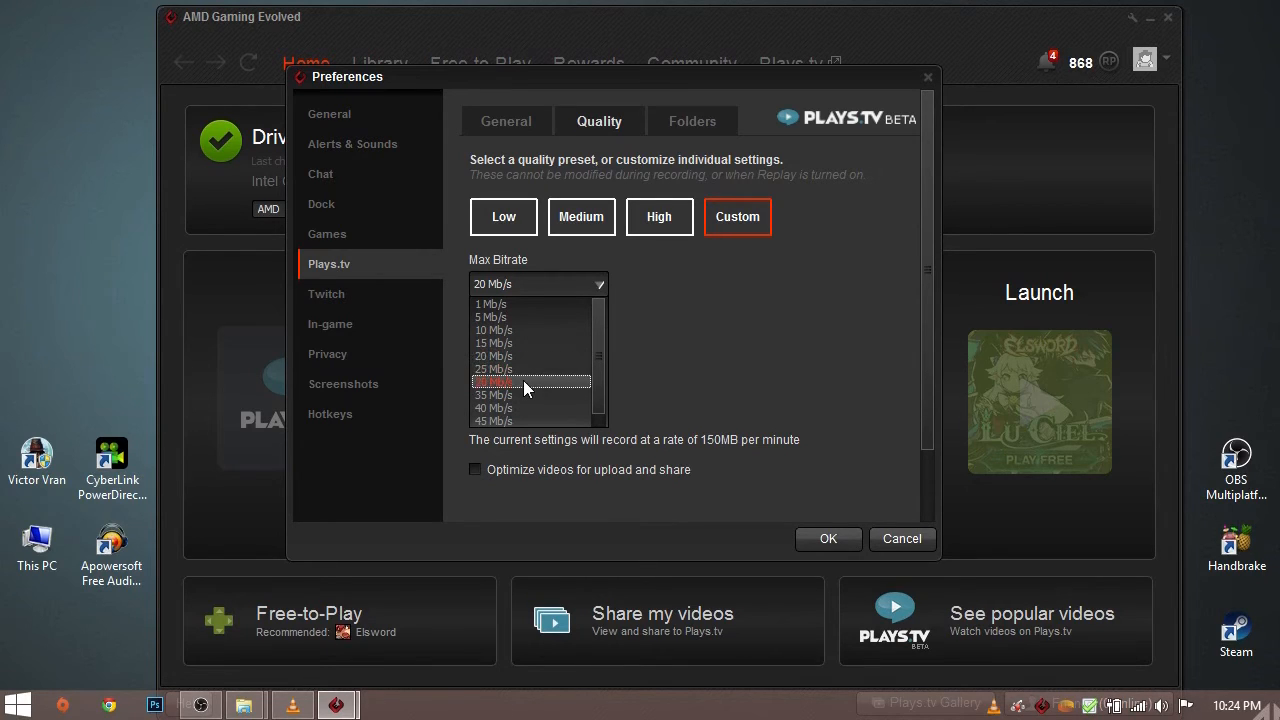
left_click(492, 420)
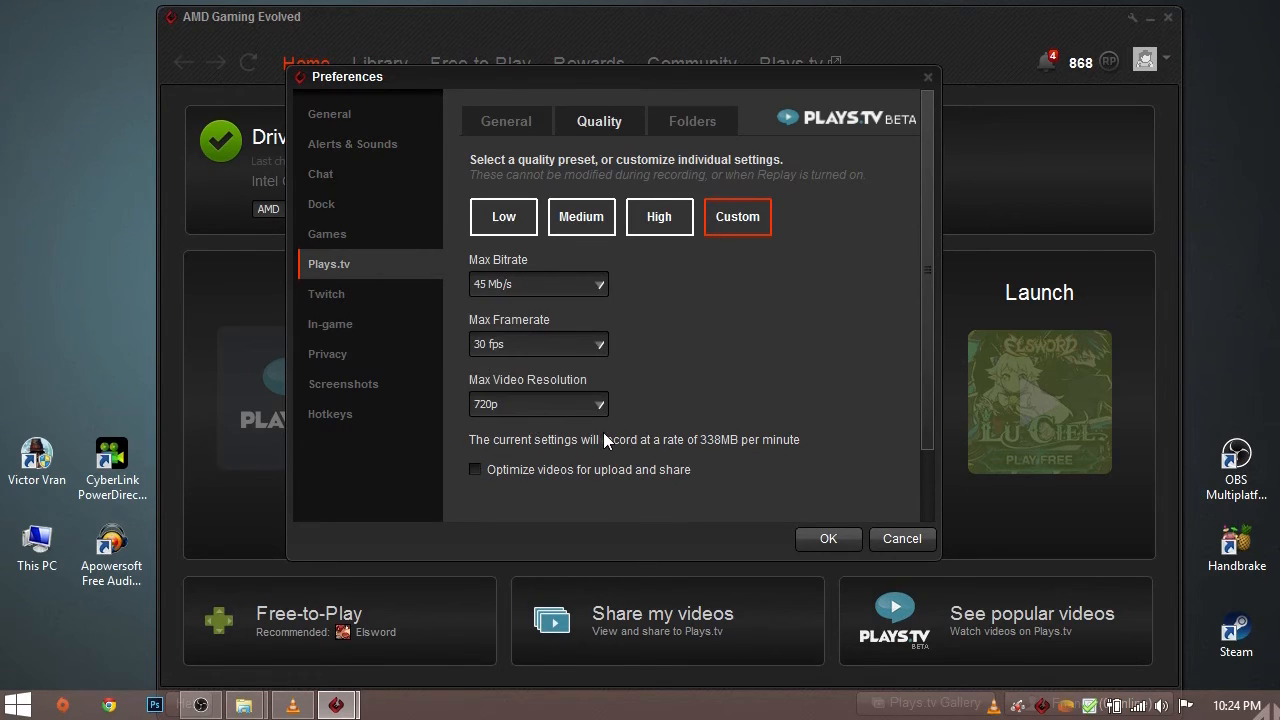
mouse_move(676, 424)
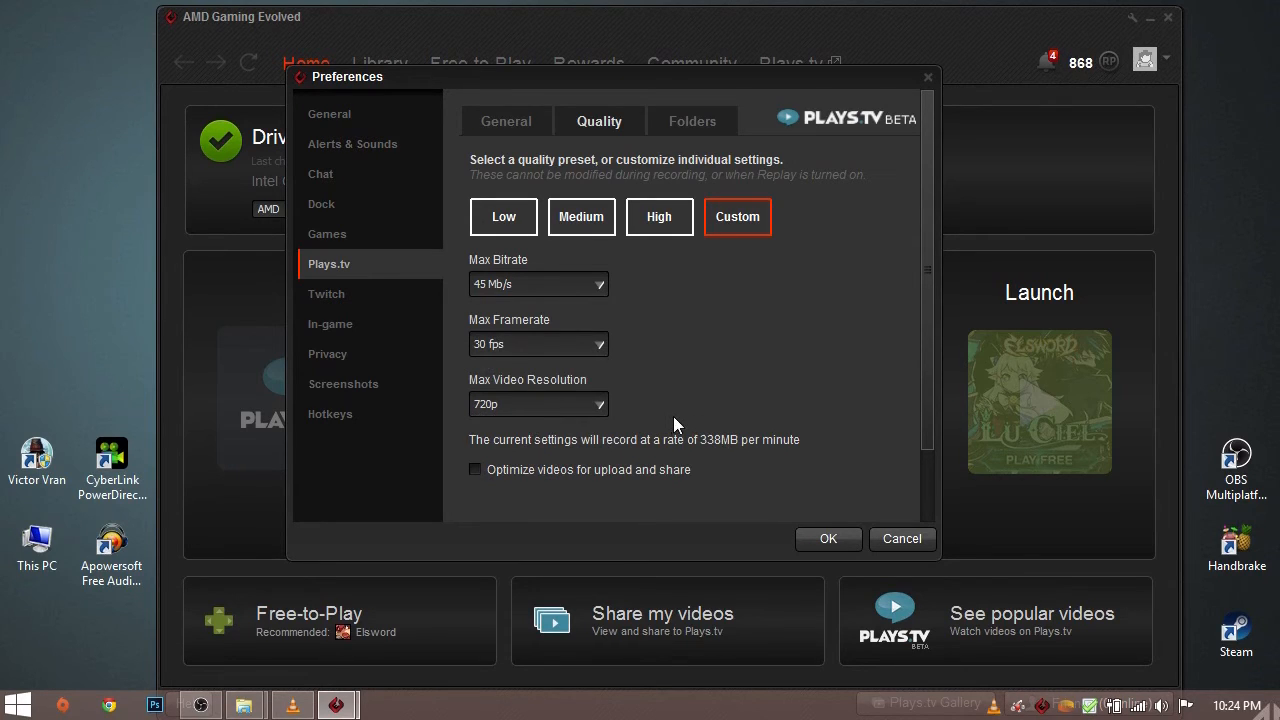
mouse_move(630, 298)
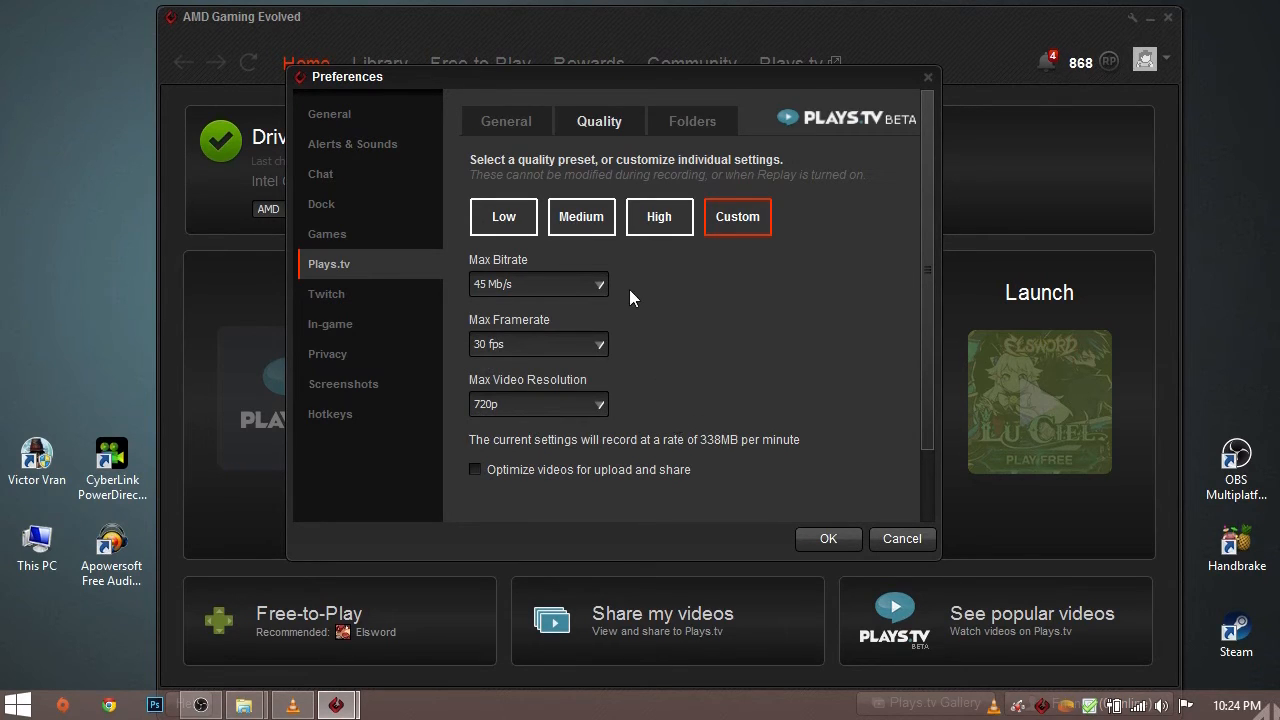
left_click(600, 284)
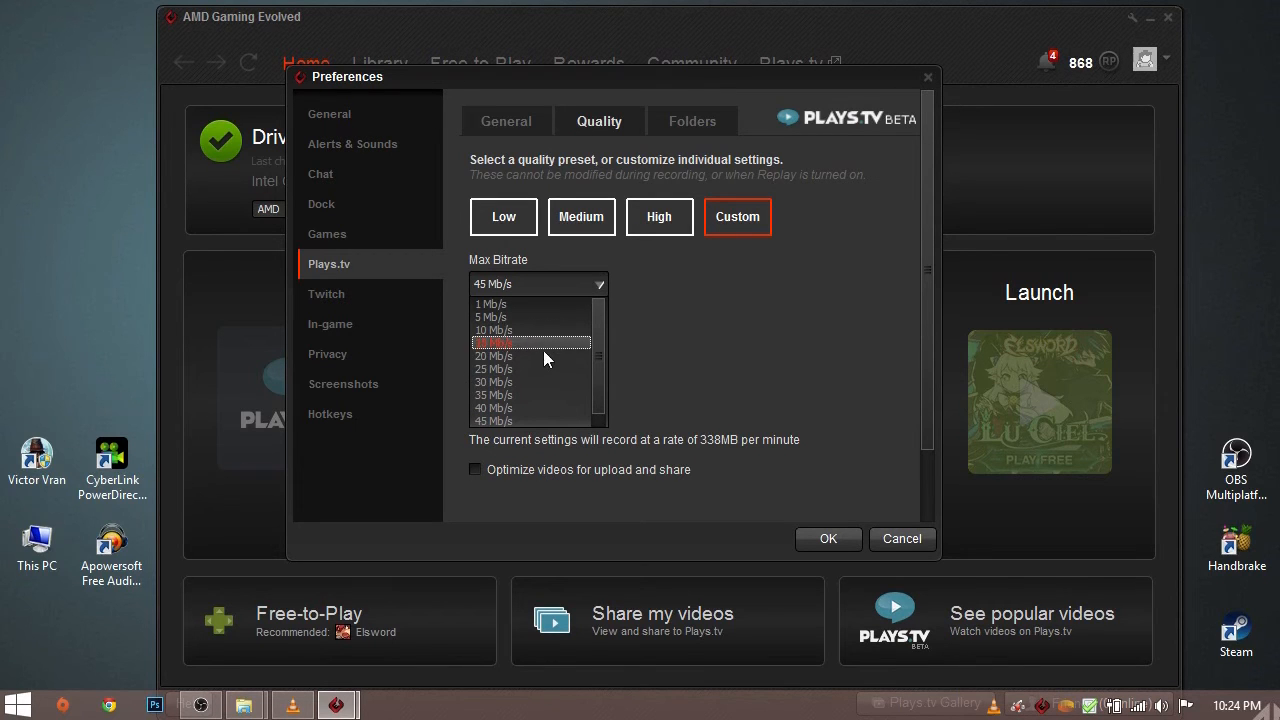
left_click(494, 356)
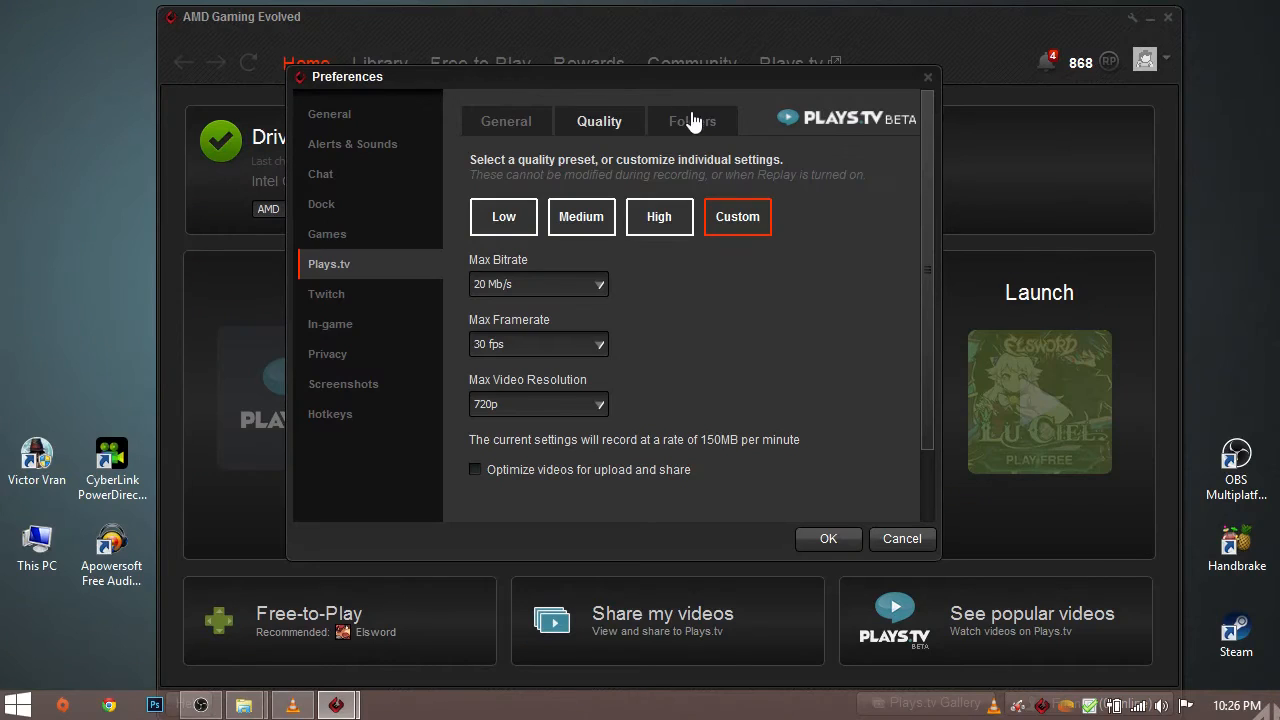
- Check the recordings folder E:\Gameplay recordings on Folders and confirm the preferences with OK
left_click(692, 122)
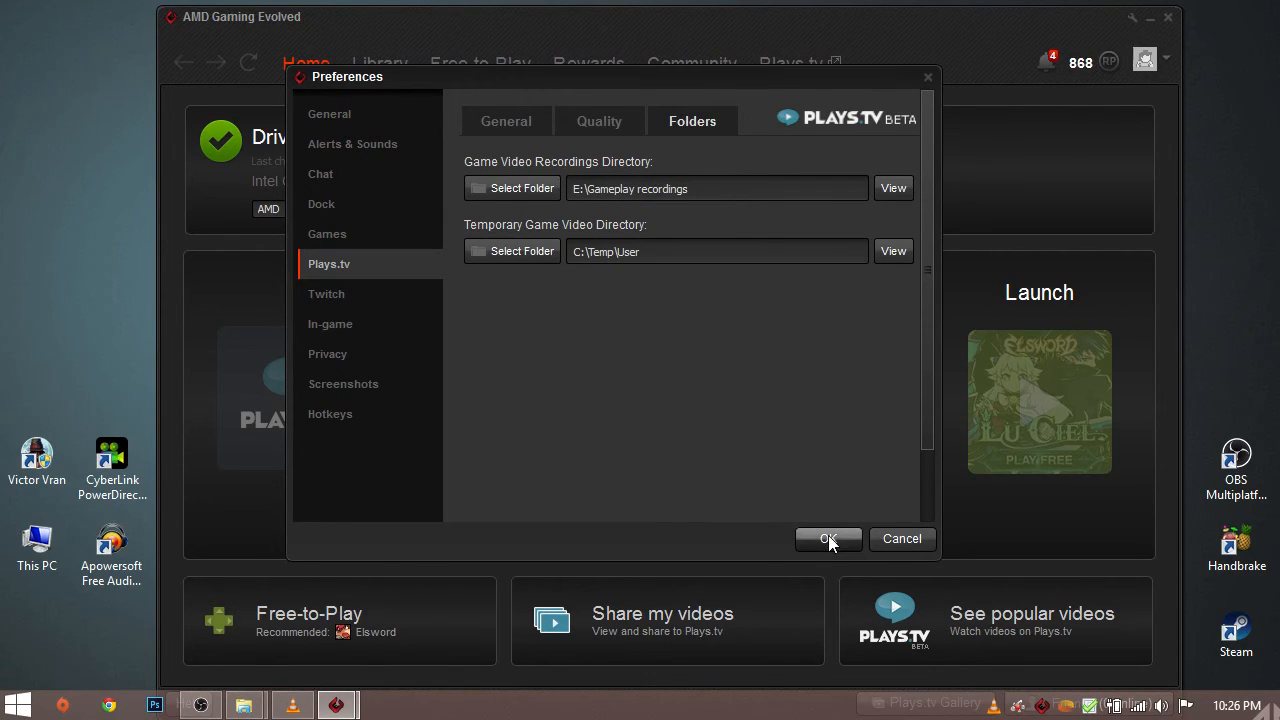
left_click(828, 538)
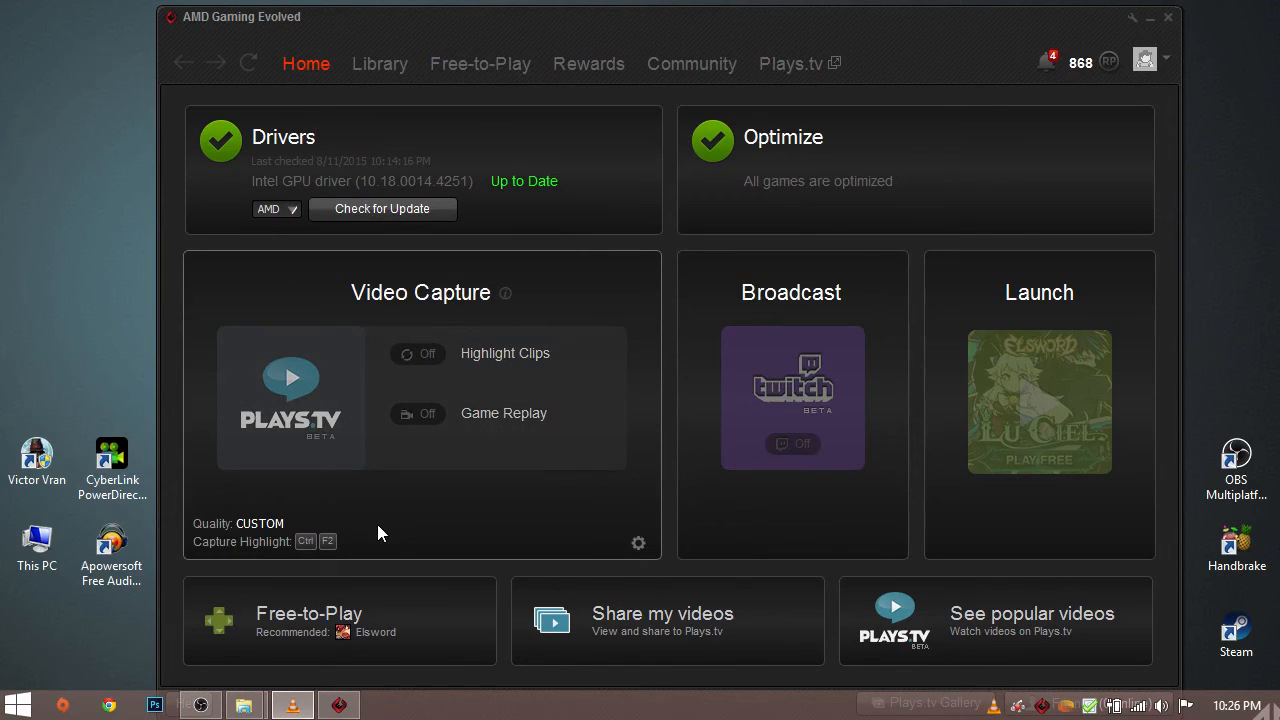
mouse_move(224, 540)
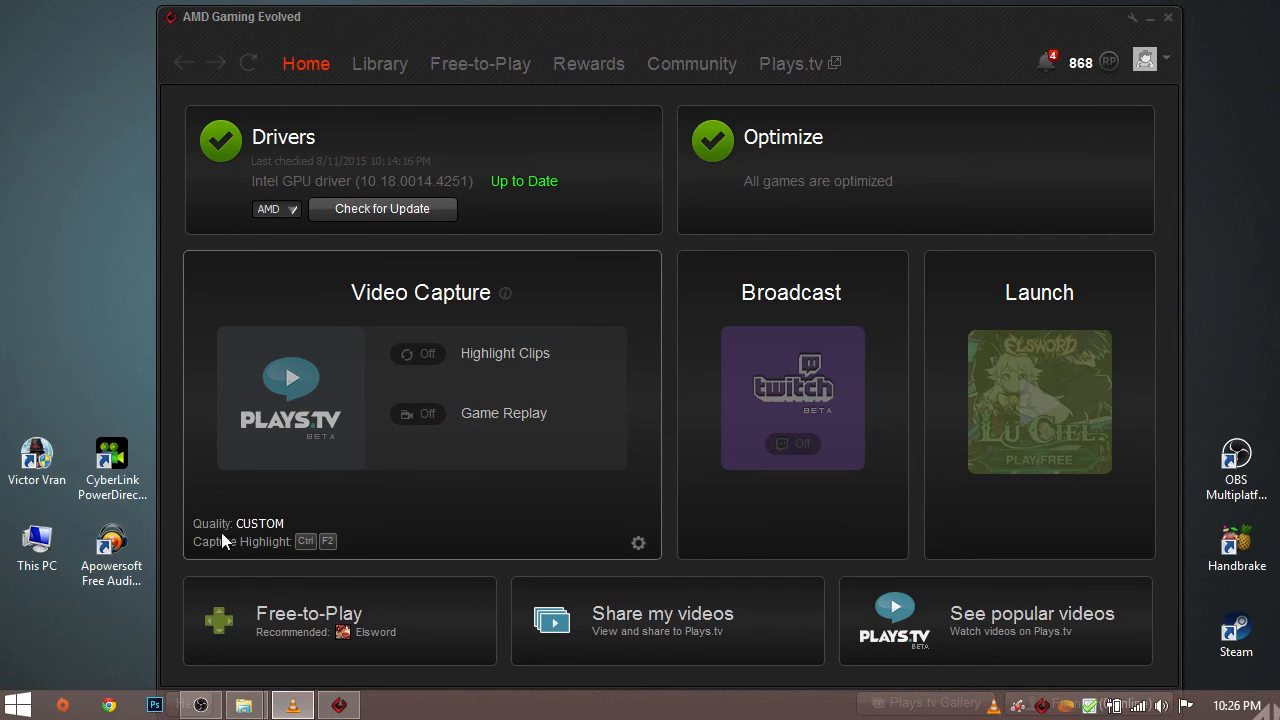